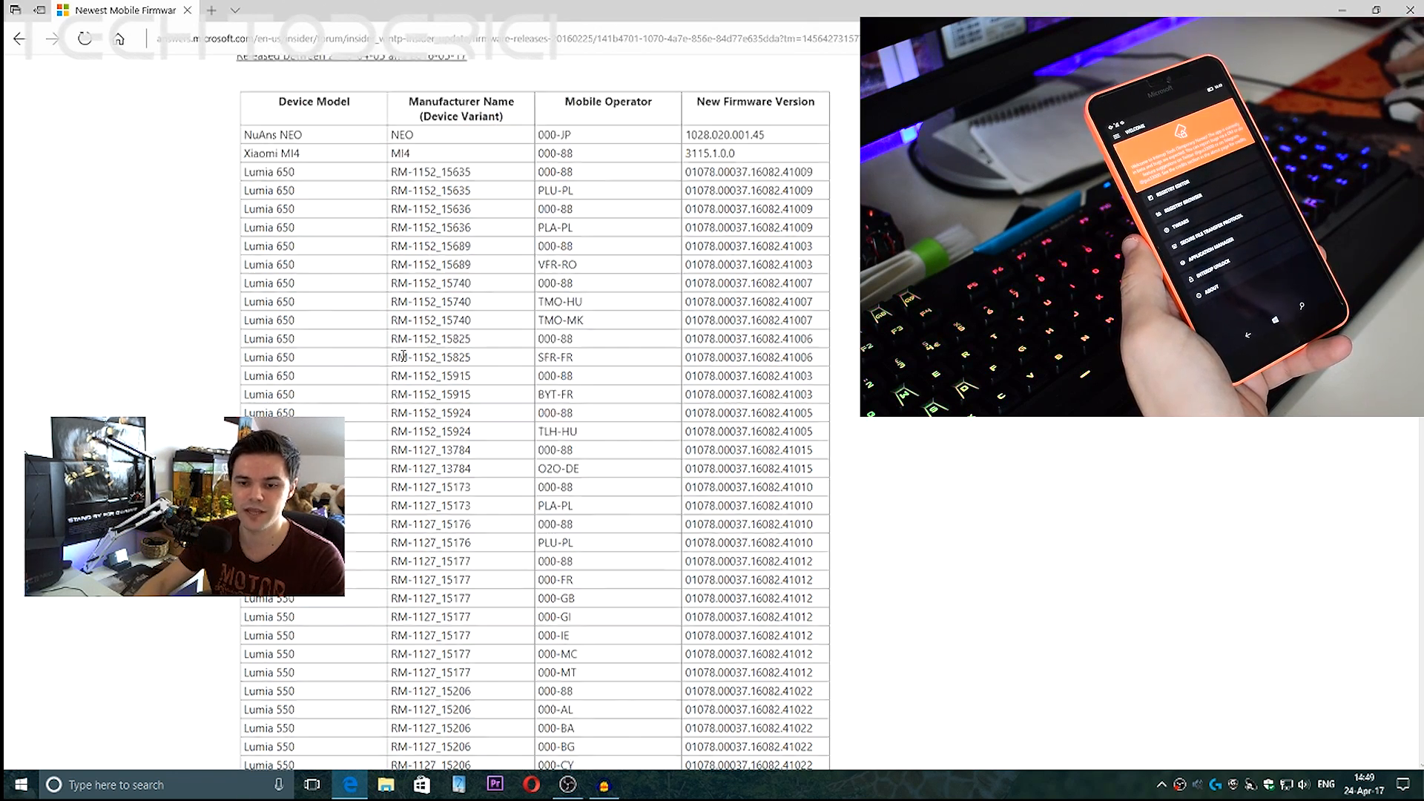
Step: Scroll the Newest Mobile Firmware page down to the Lumia 950 XL and 950 Dual SIM rows
scroll(down, 3)
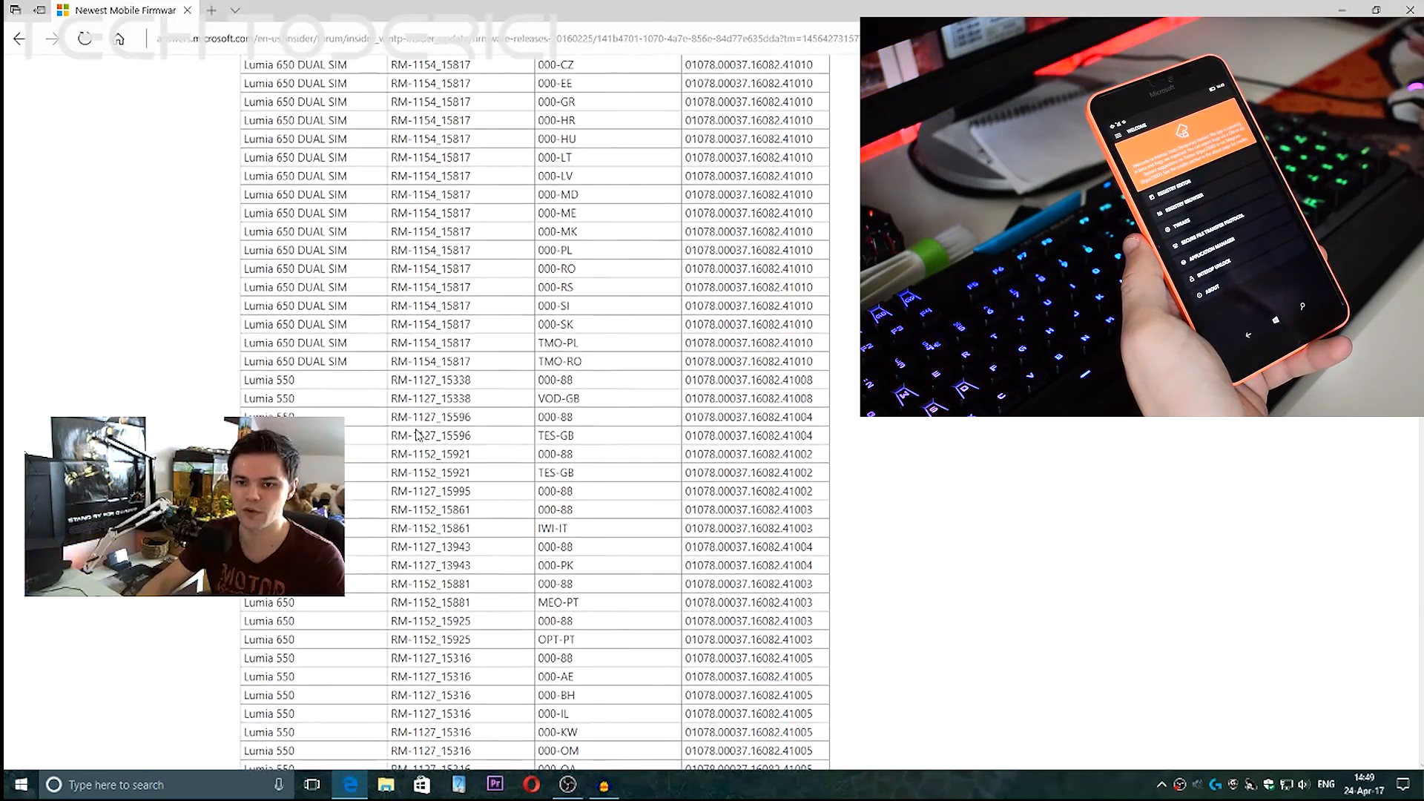
scroll(down, 3)
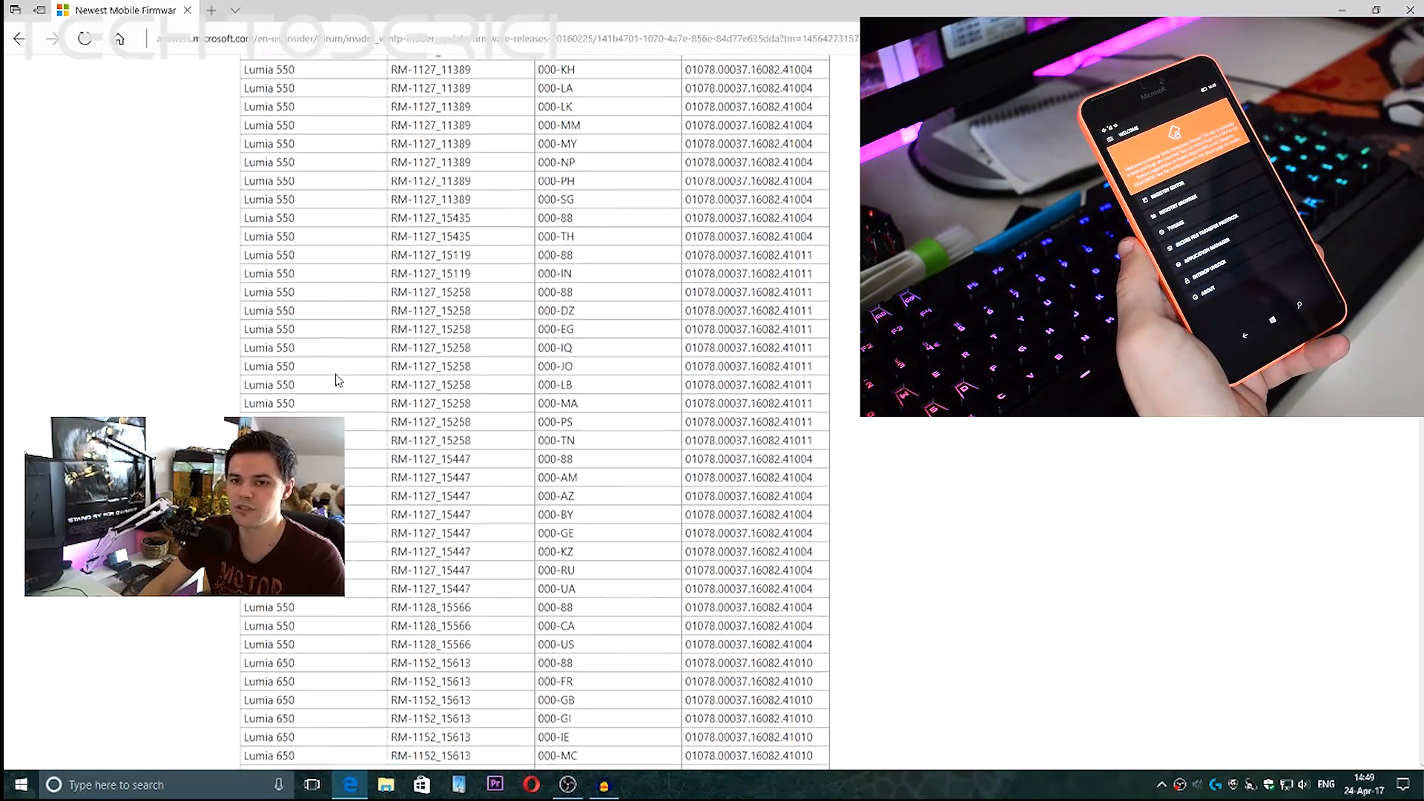
scroll(up, 3)
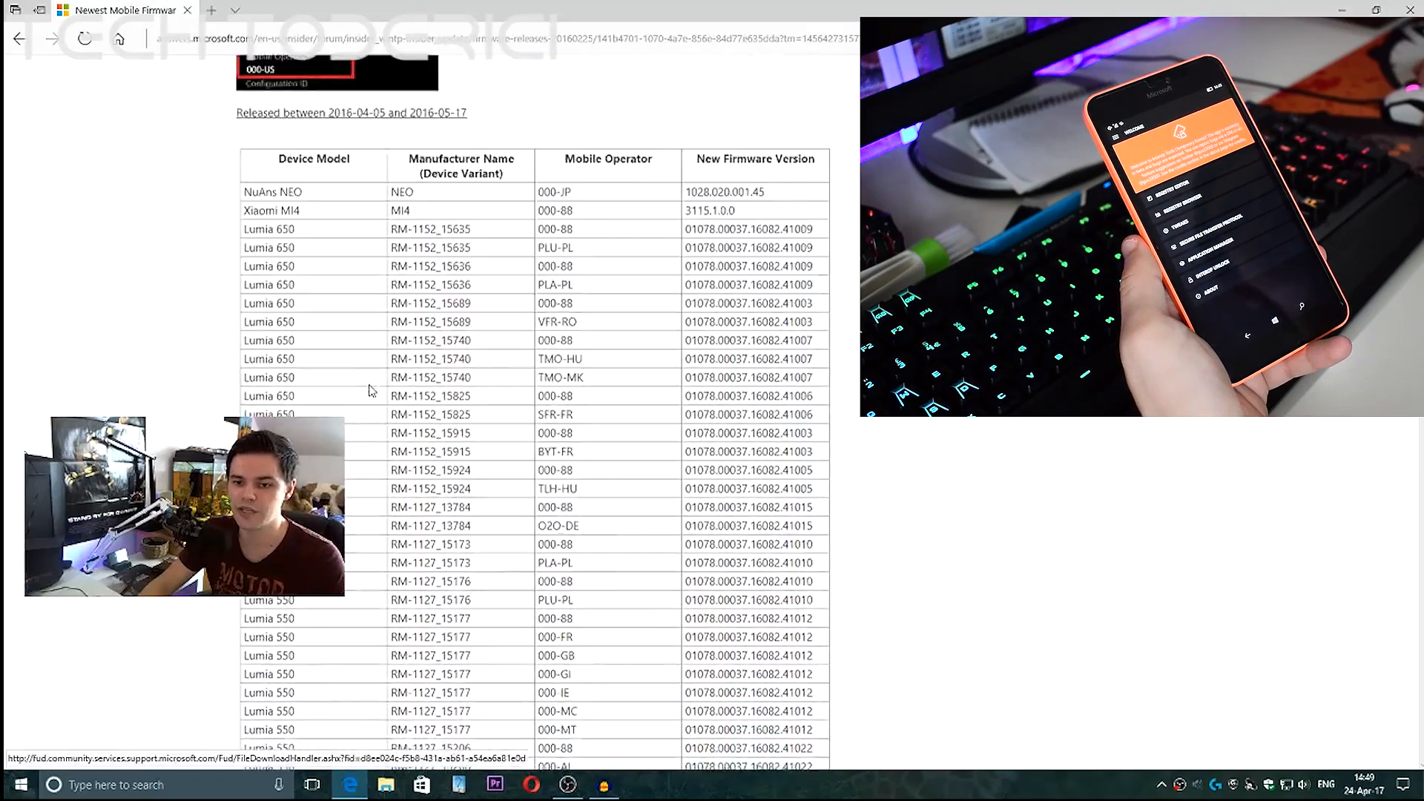
scroll(down, 3)
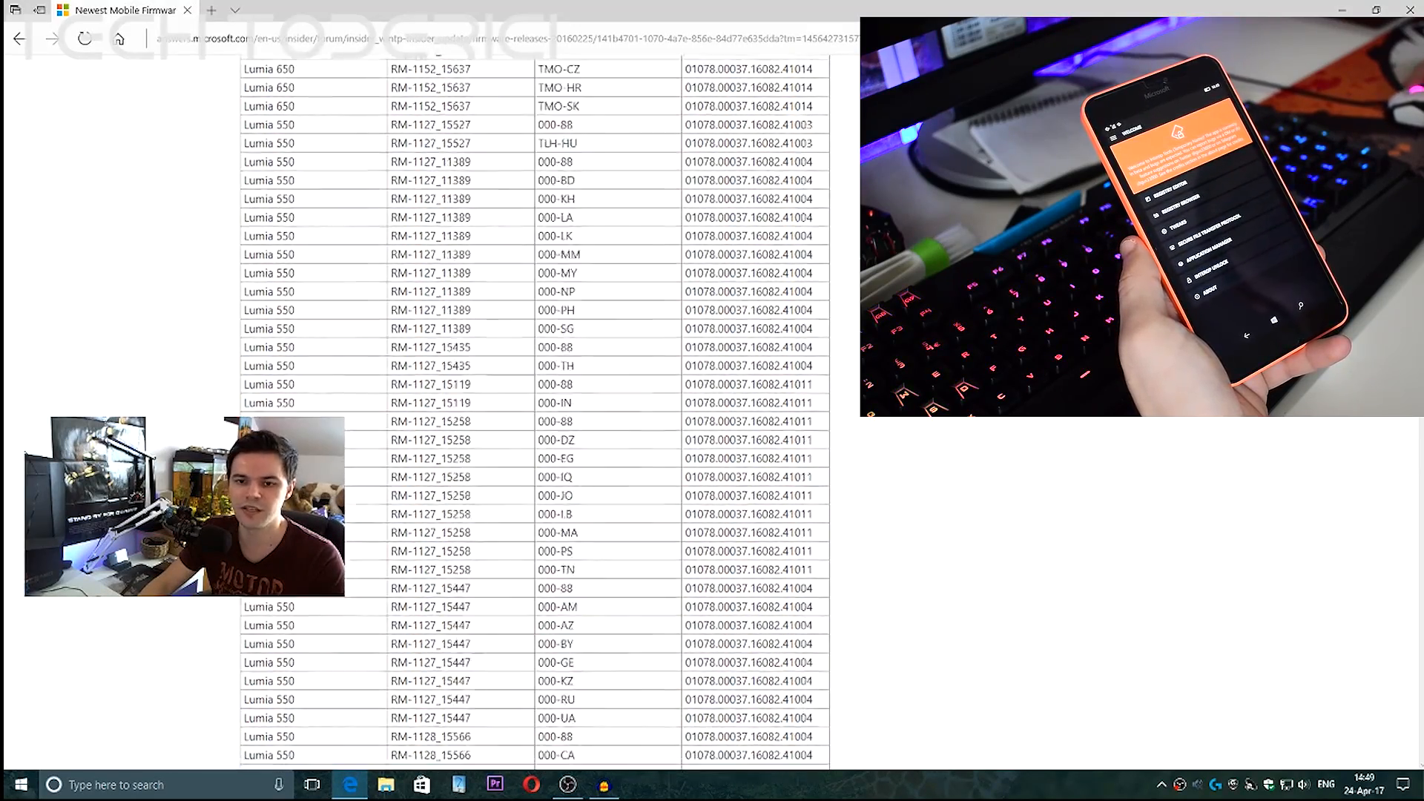
scroll(down, 3)
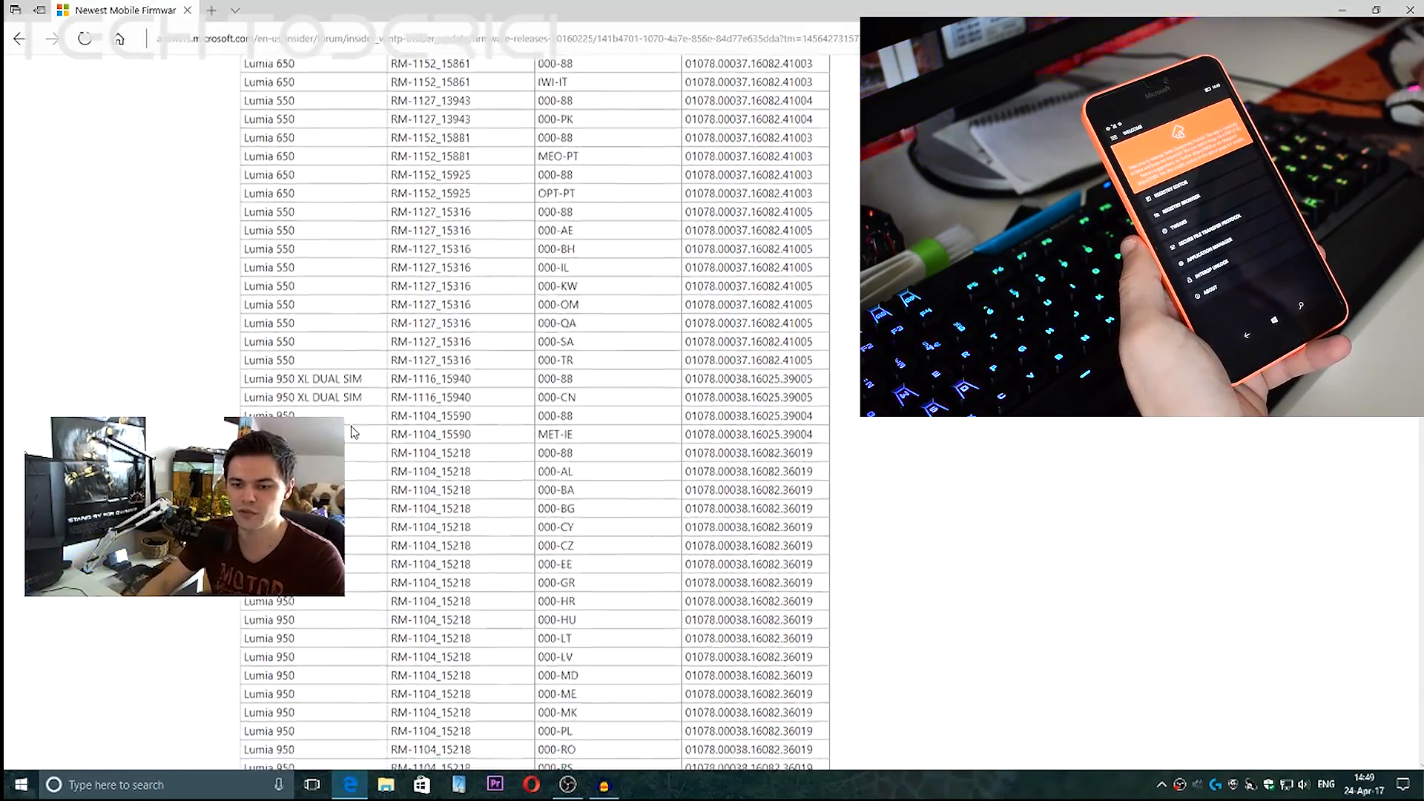
scroll(down, 3)
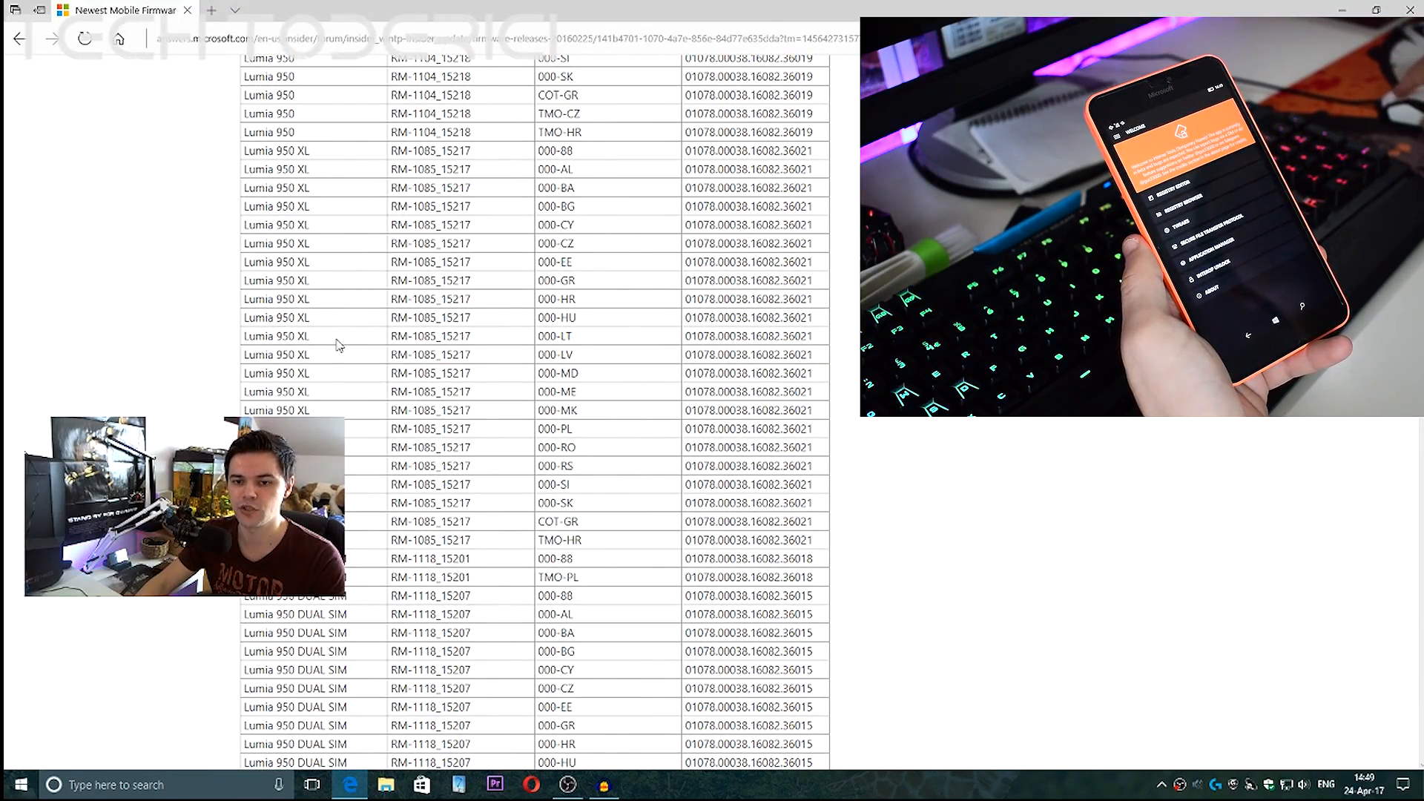
Step: Select variant code RM-1085_15217, then RM-1116_15169 in the Lumia 950 XL DUAL SIM rows
double_click(275, 355)
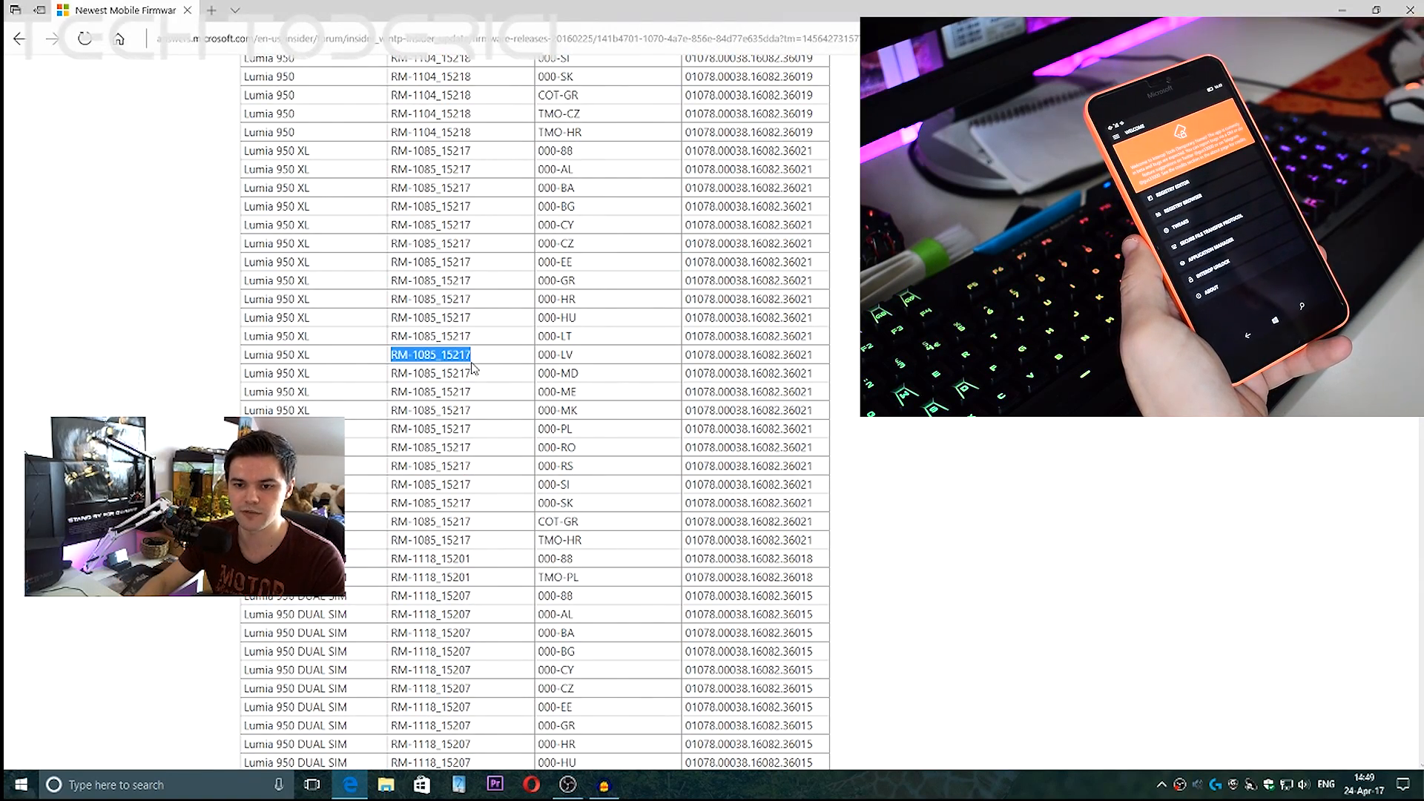
scroll(down, 3)
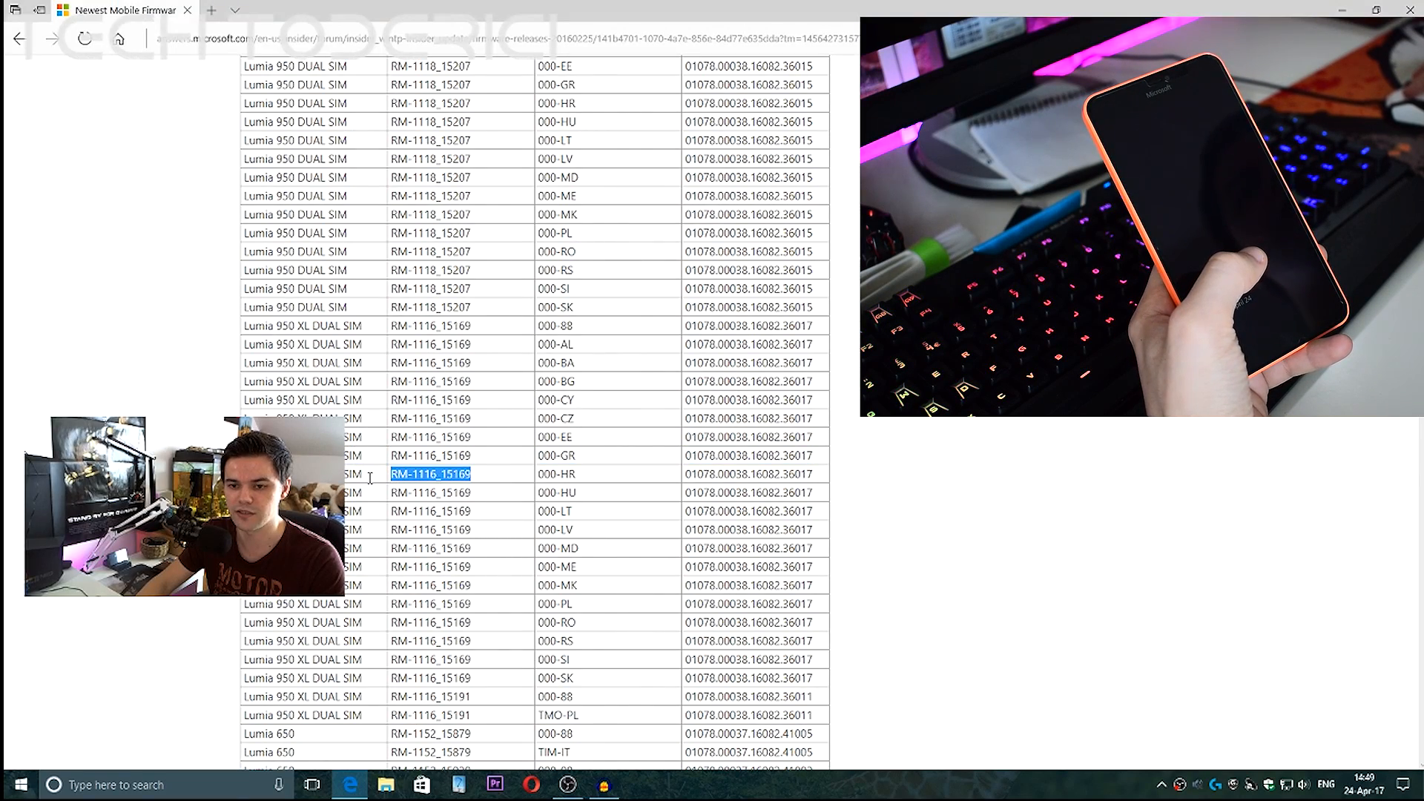
scroll(down, 3)
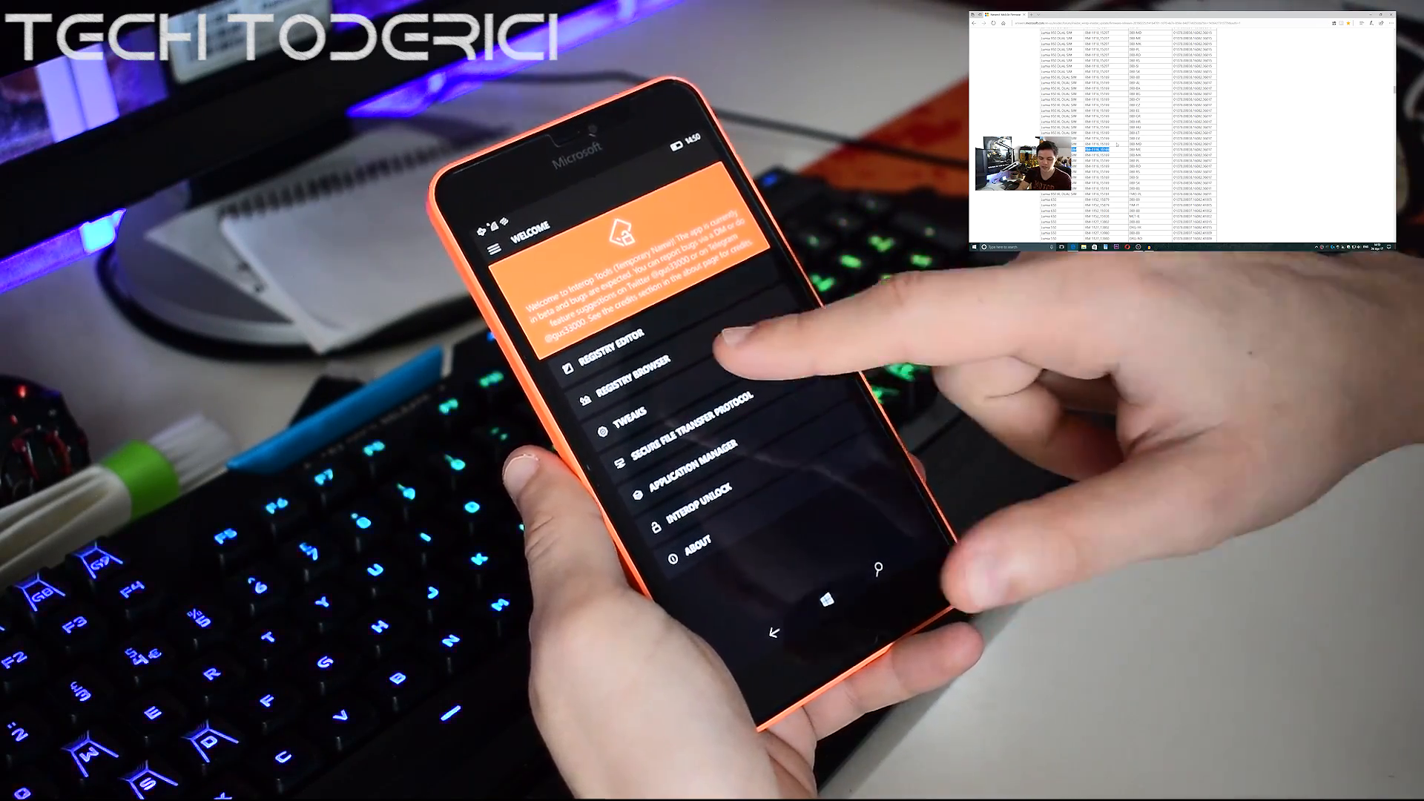
click(636, 378)
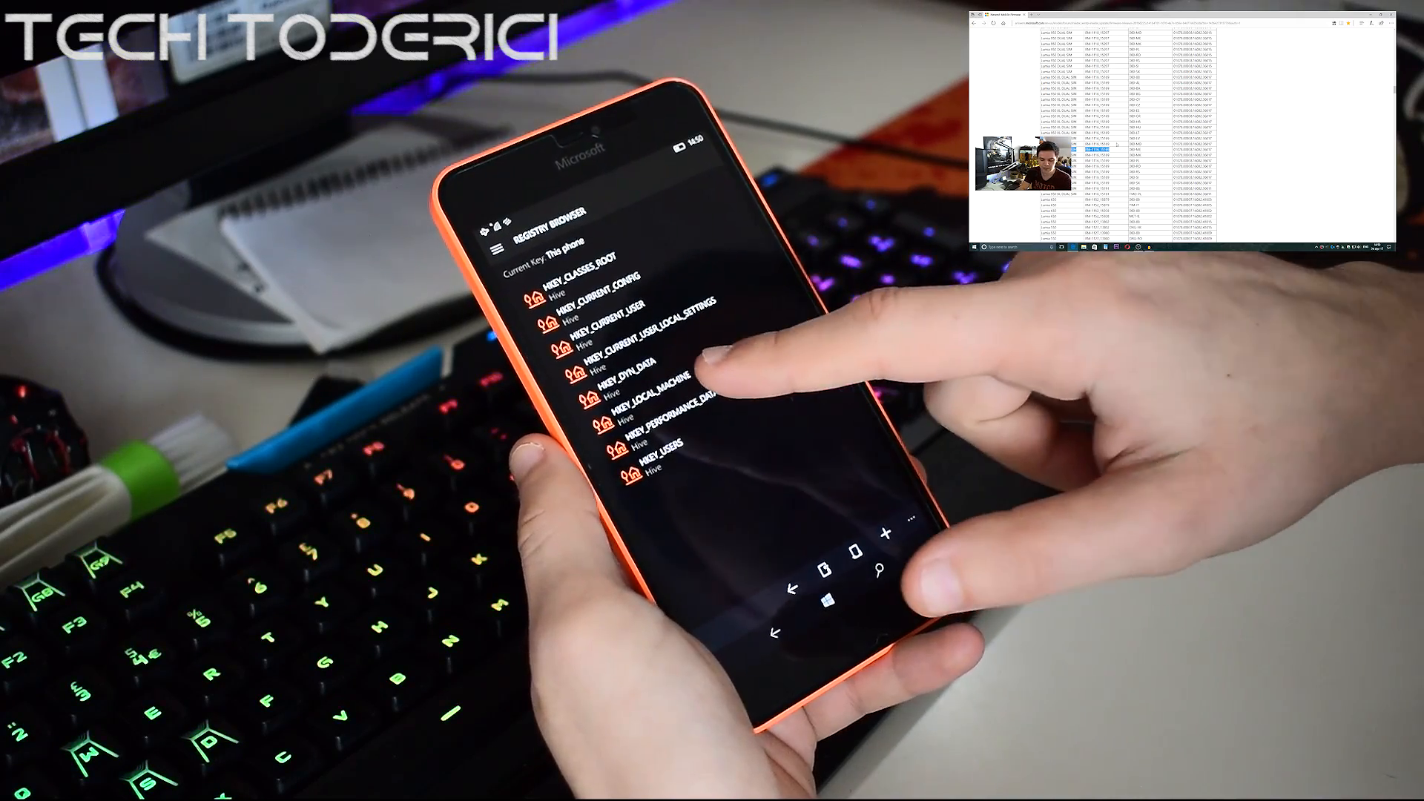